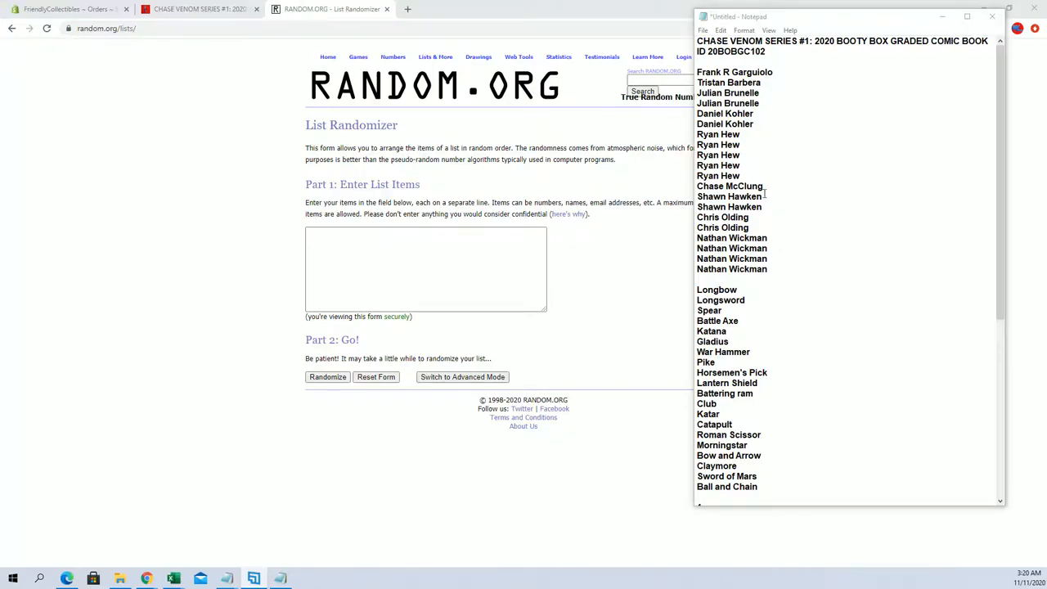
Reshuffle the 29-number list until it has been randomized seven times
scroll(down, 3)
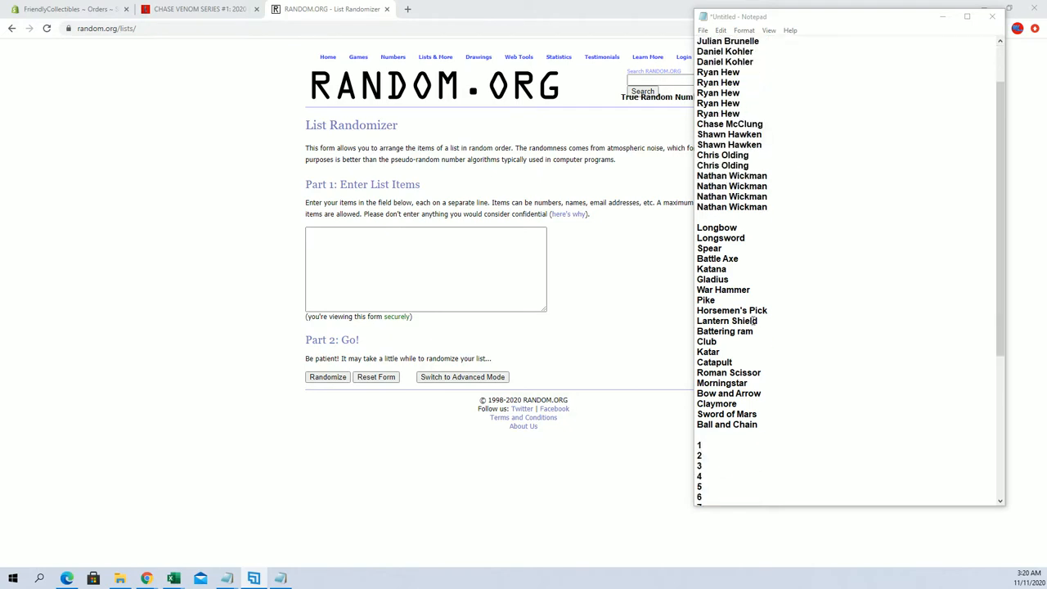
scroll(down, 3)
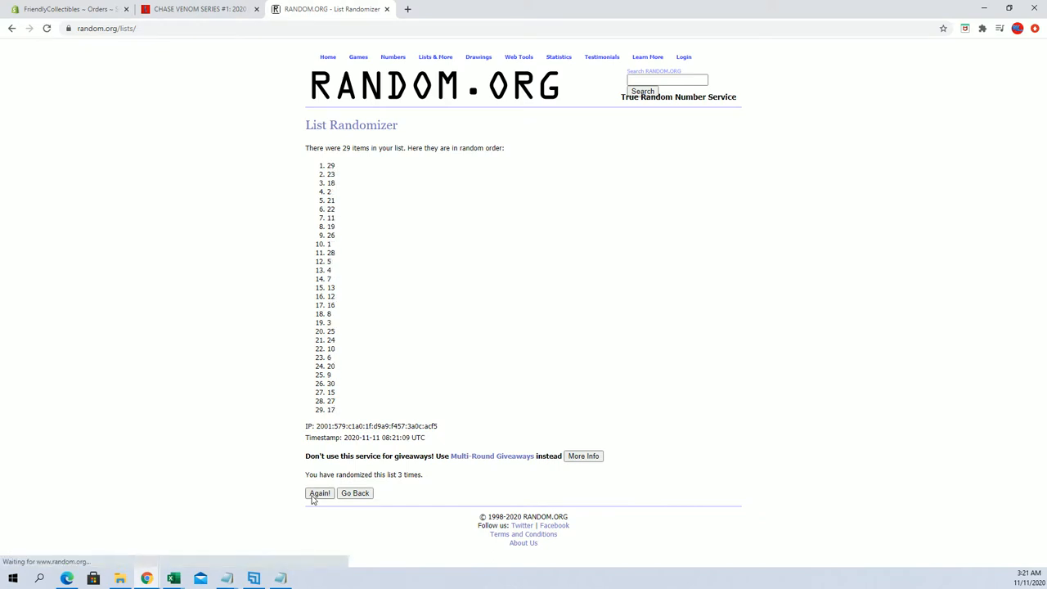
click(319, 493)
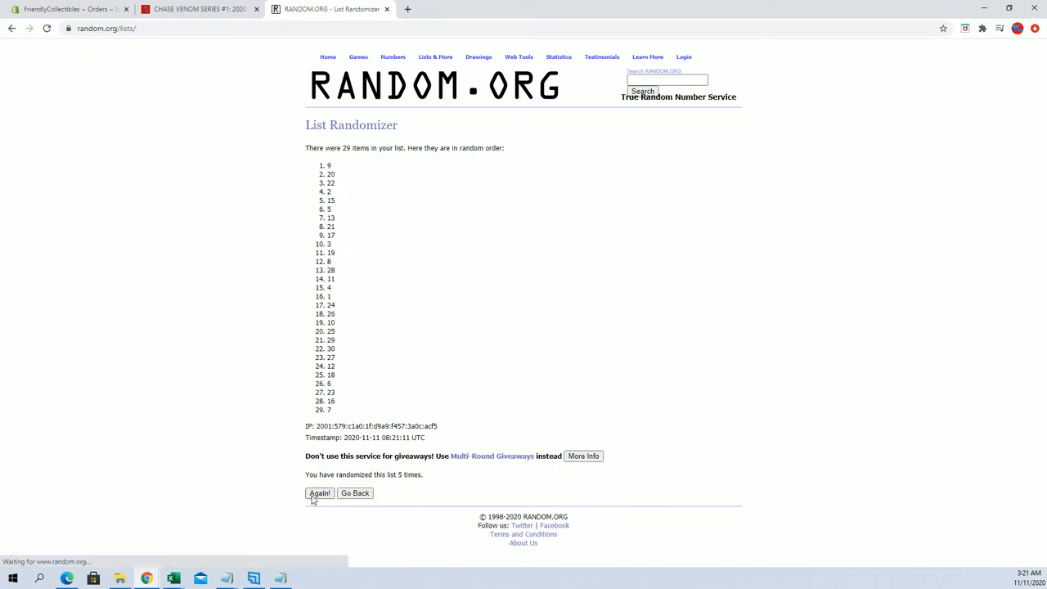
click(319, 493)
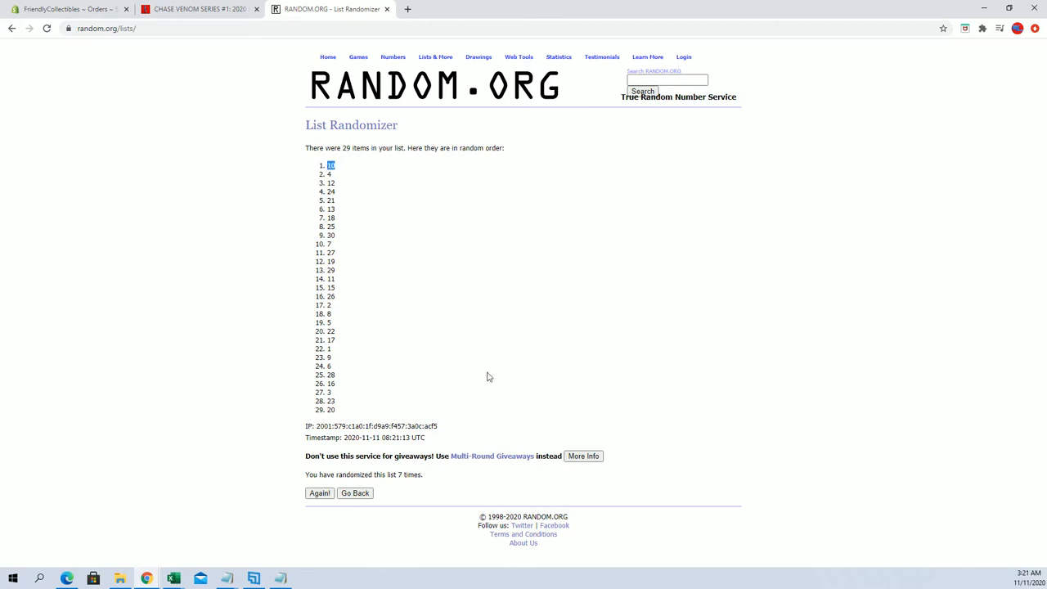
mouse_move(334, 309)
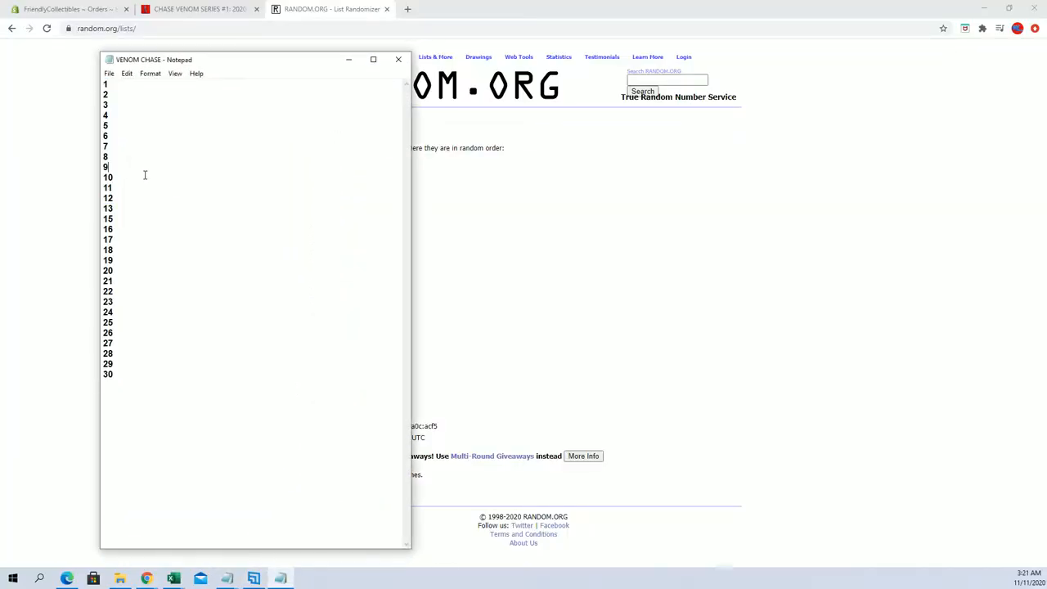
Clear the list randomizer form so it is empty for the owner names
key(Delete)
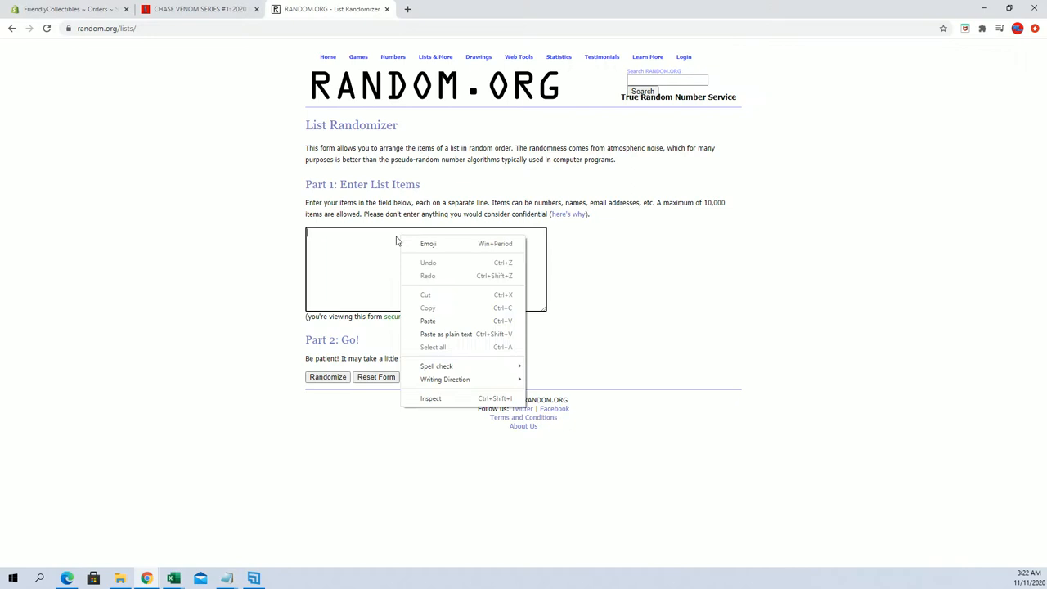
Paste the twenty owner names and randomize them seven times
click(428, 321)
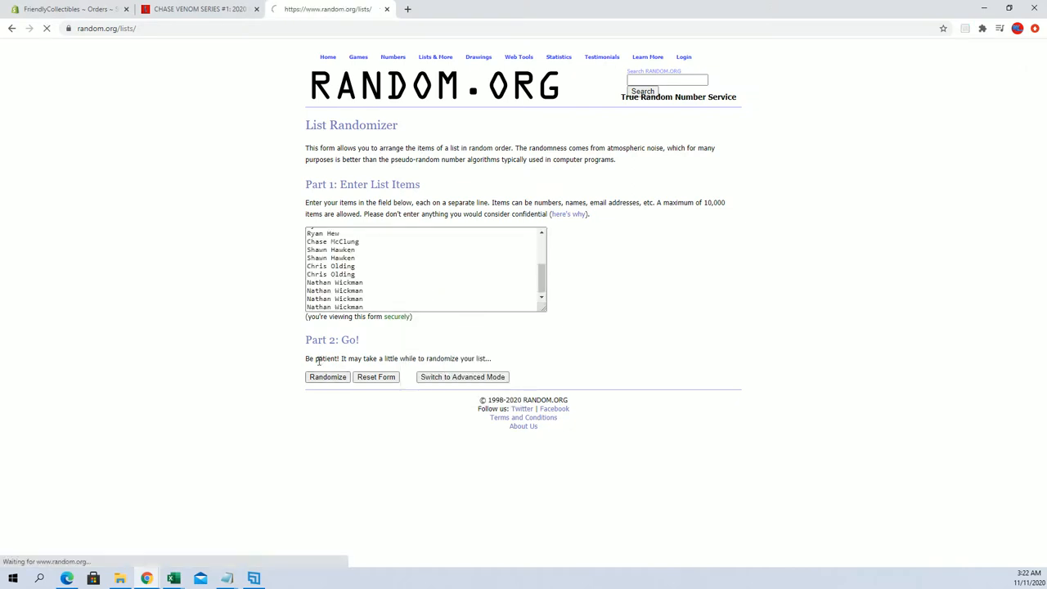
click(328, 377)
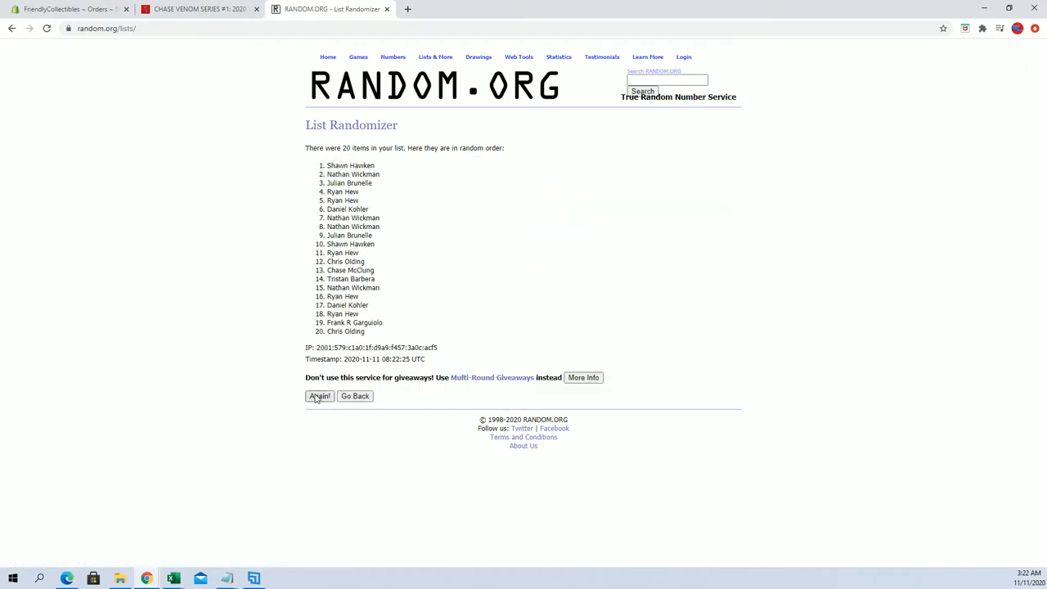
click(319, 396)
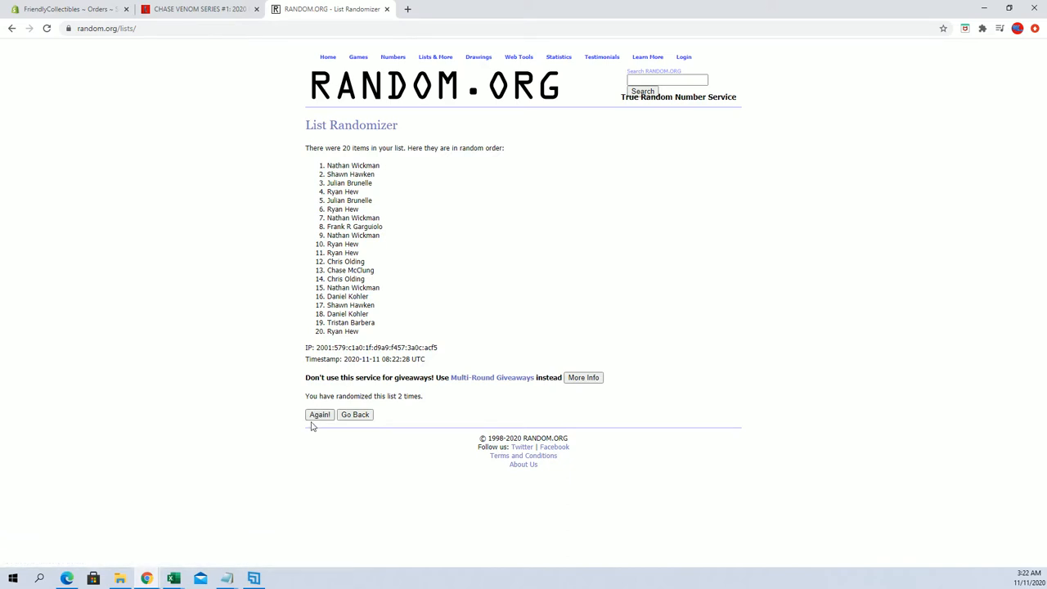
click(319, 416)
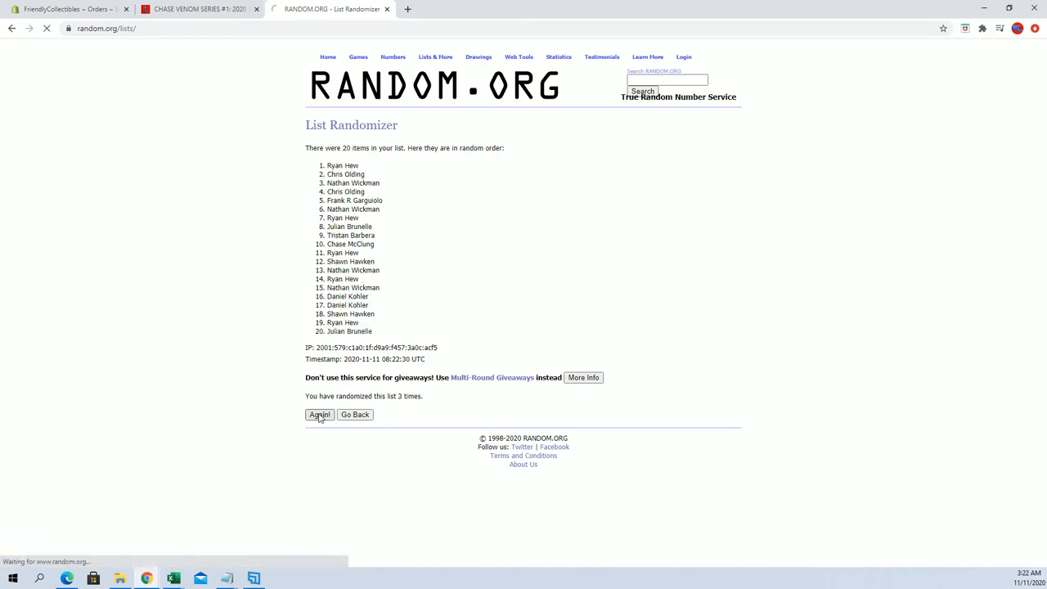
click(319, 416)
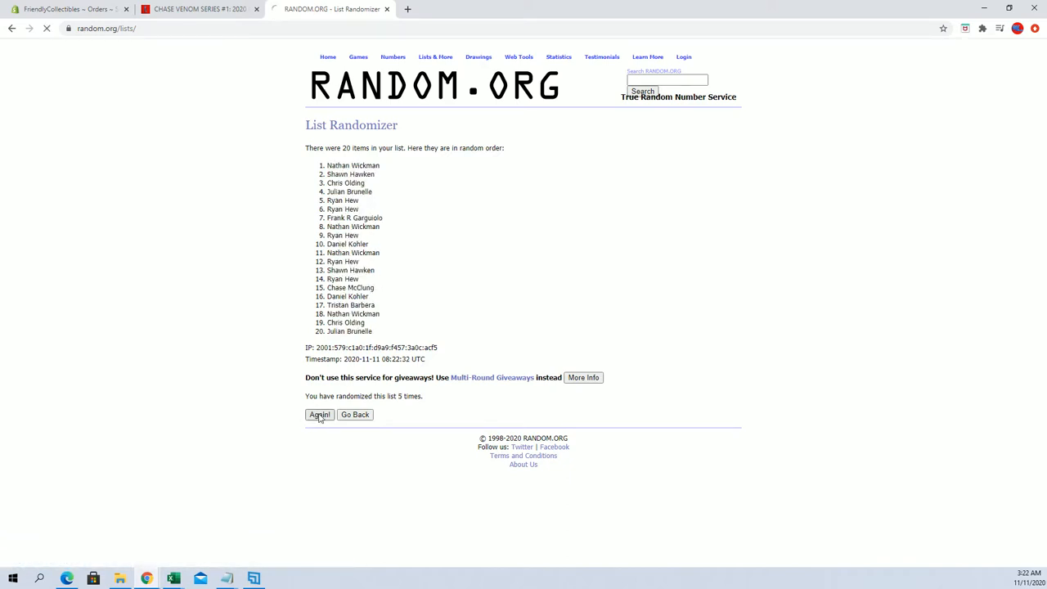
click(319, 415)
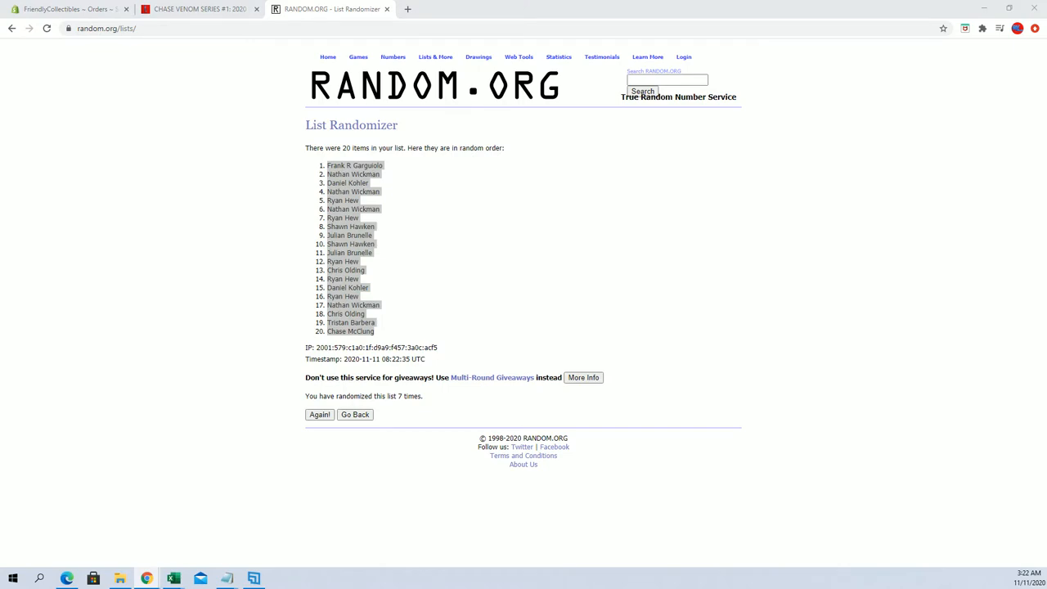
click(174, 580)
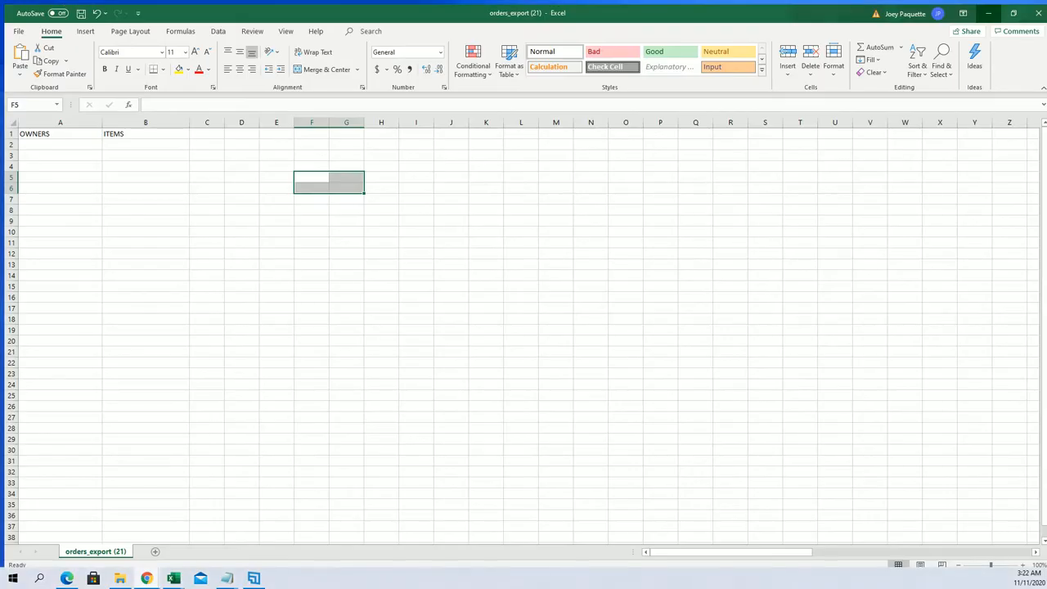
click(238, 243)
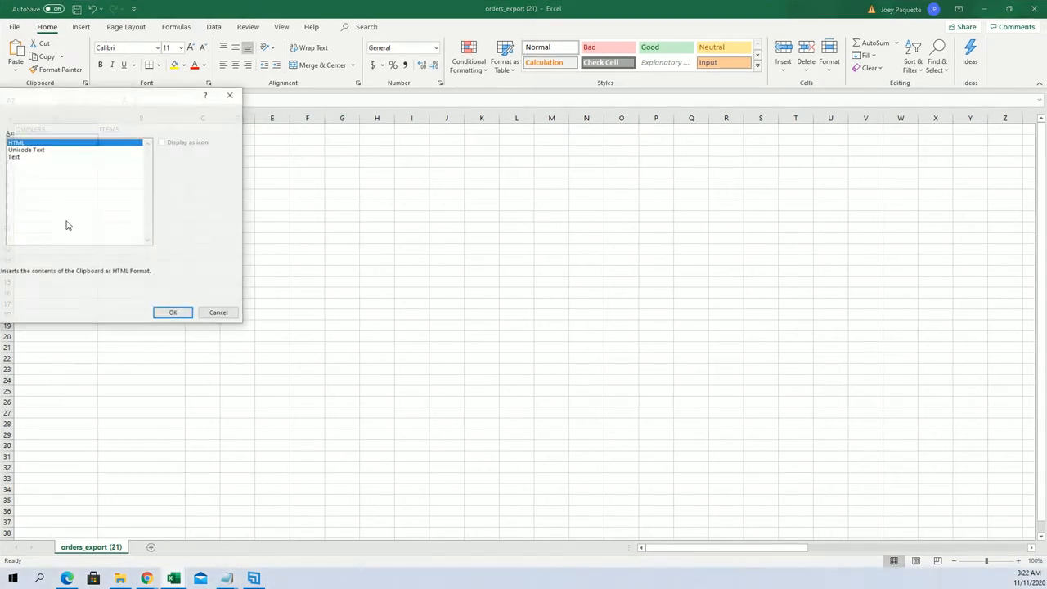
click(174, 311)
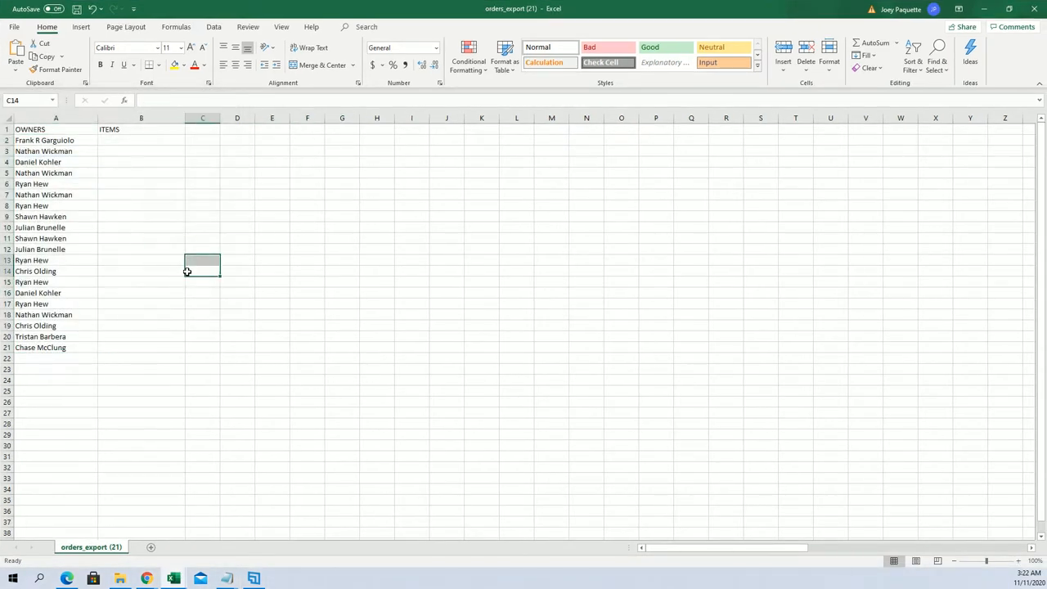
click(131, 140)
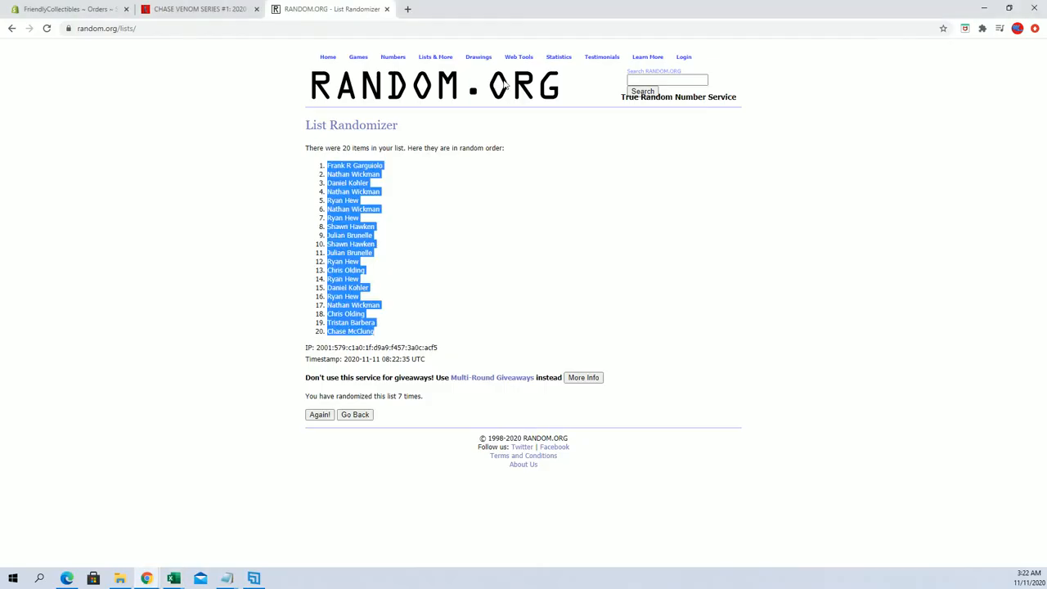
Paste the twenty item names (Longbow to Ball and Chain) and randomize them seven times
click(355, 416)
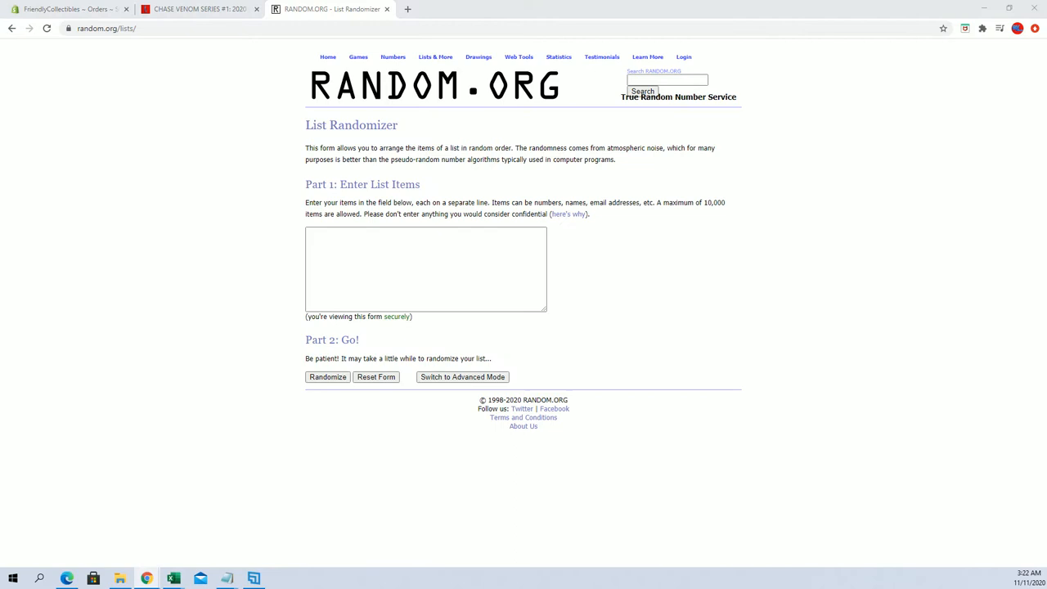
click(226, 579)
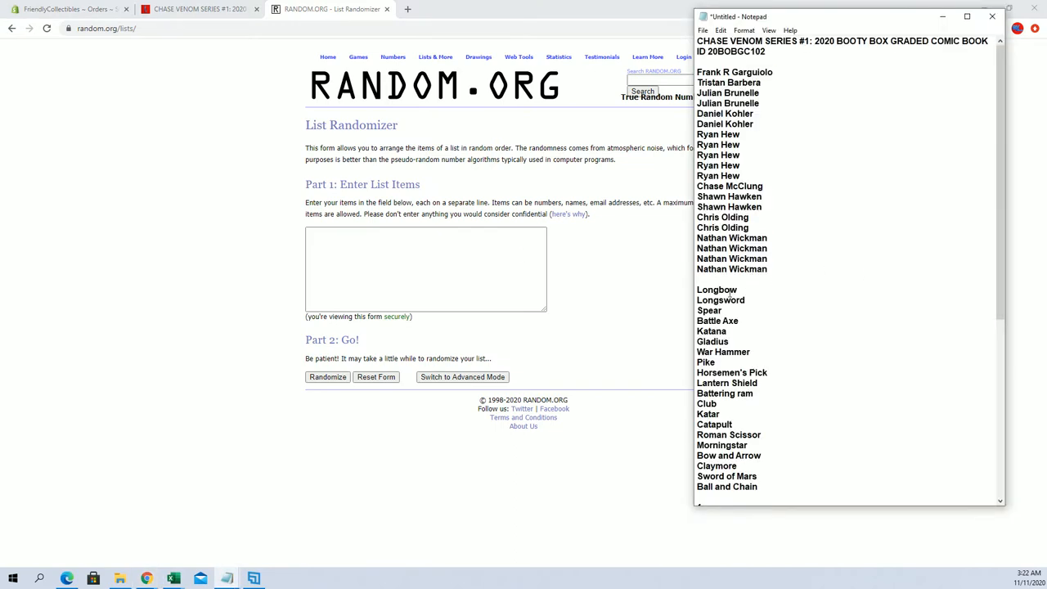
drag(716, 289, 726, 476)
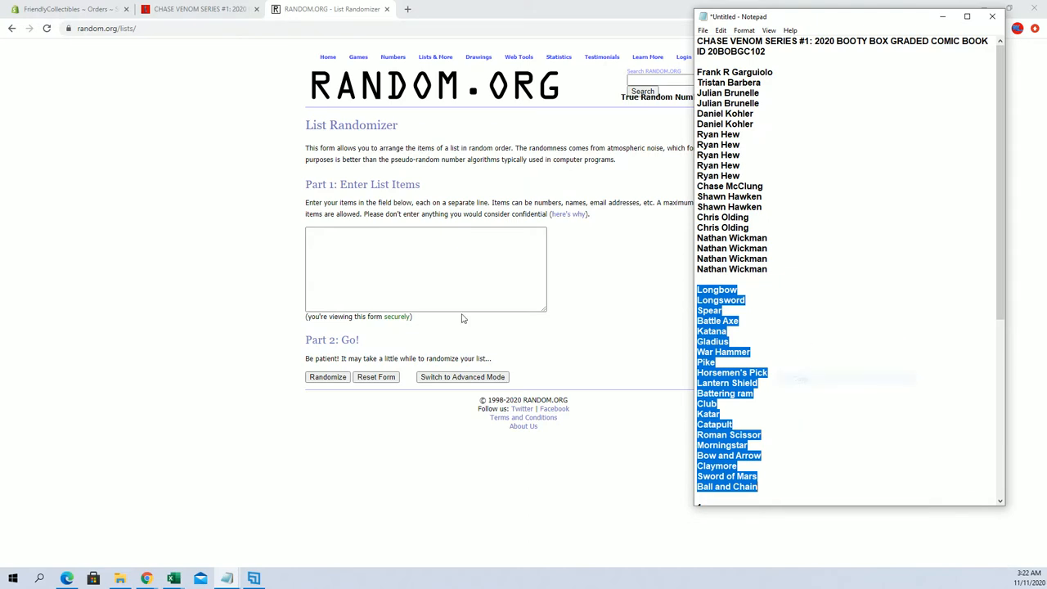
click(327, 377)
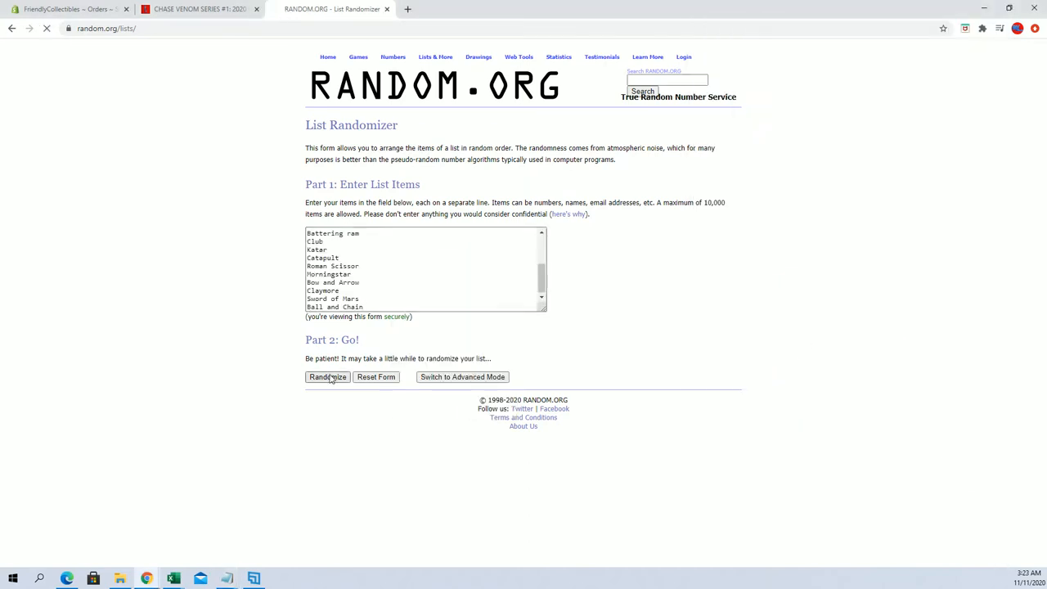
click(328, 376)
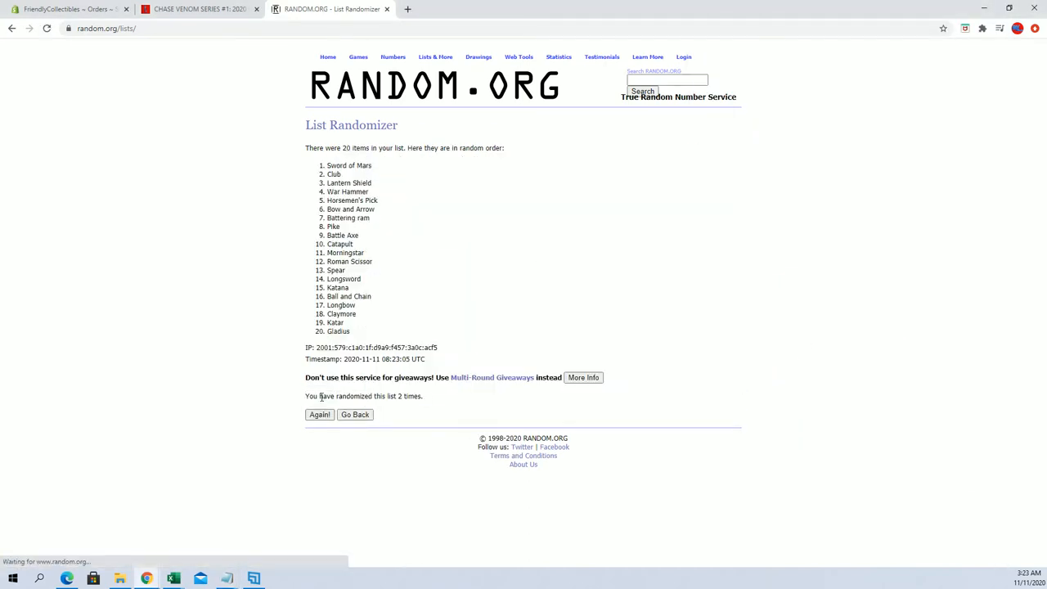
click(319, 416)
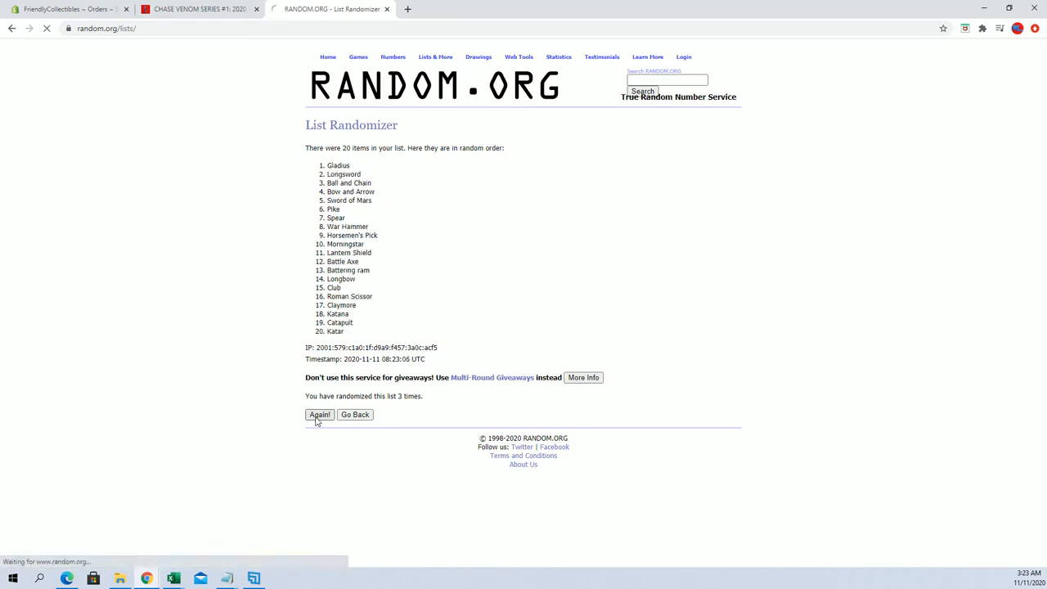
click(319, 415)
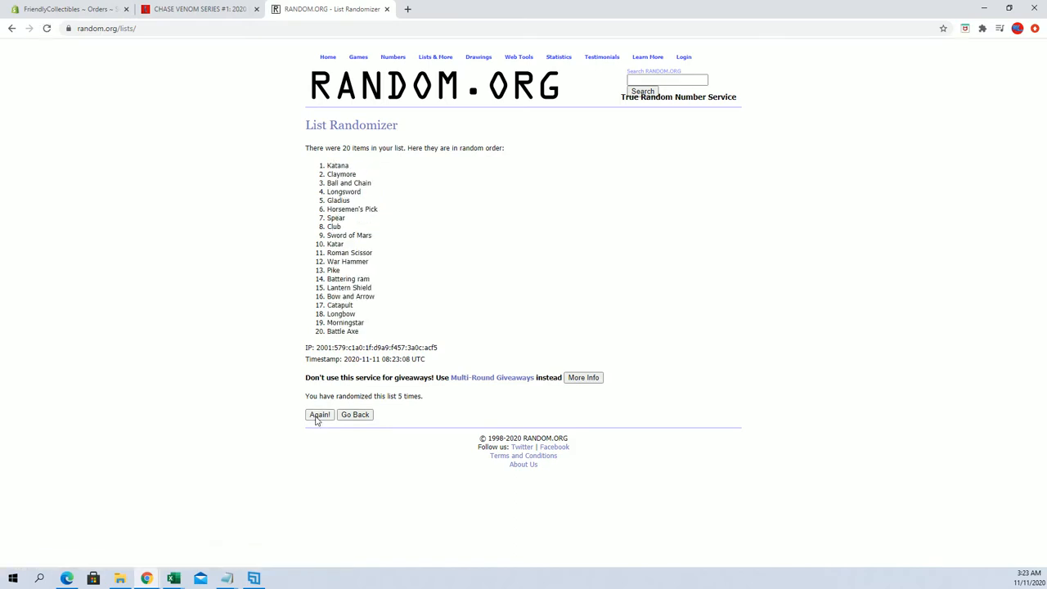
click(319, 415)
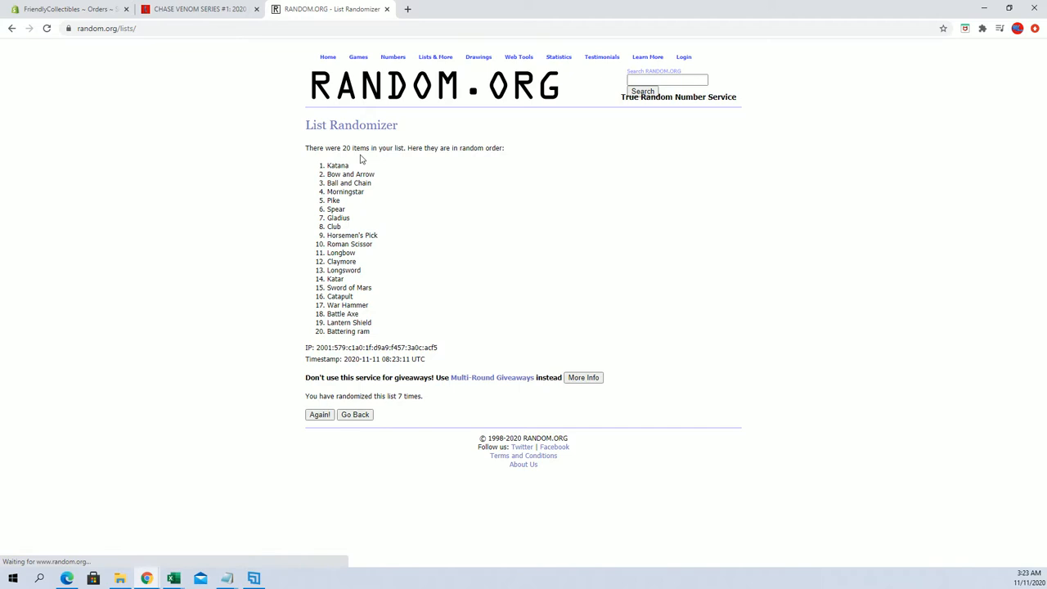
Copy the shuffled items and paste them as plain text into the Excel ITEMS column
drag(360, 161, 389, 331)
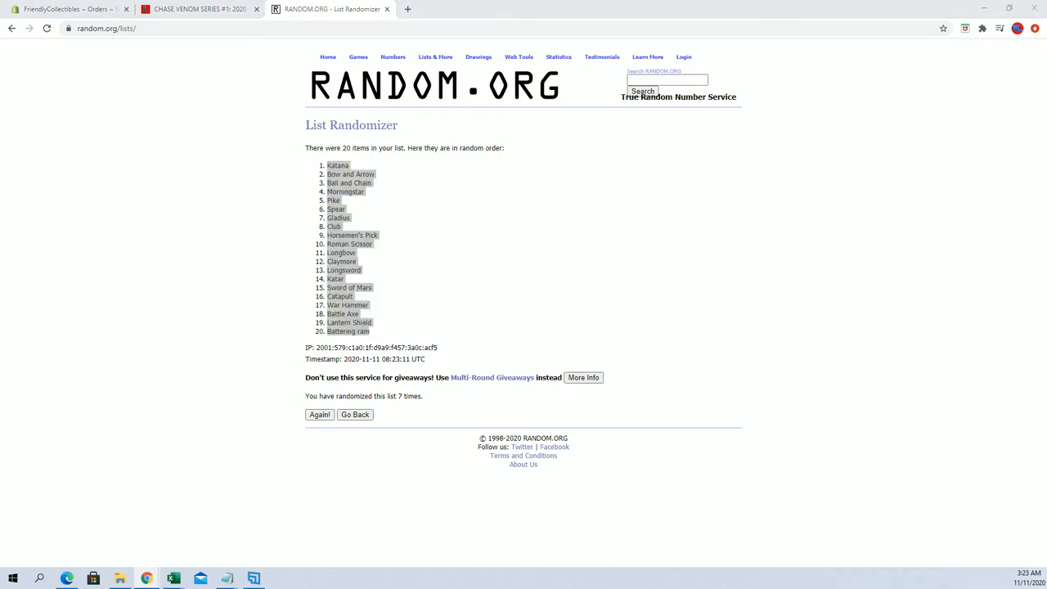
click(174, 579)
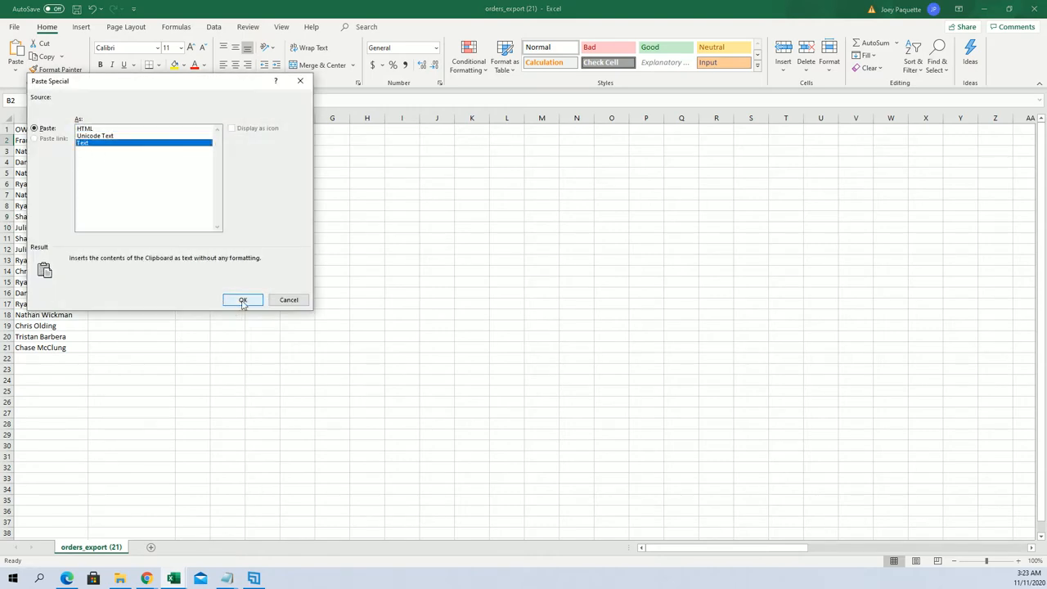
click(242, 299)
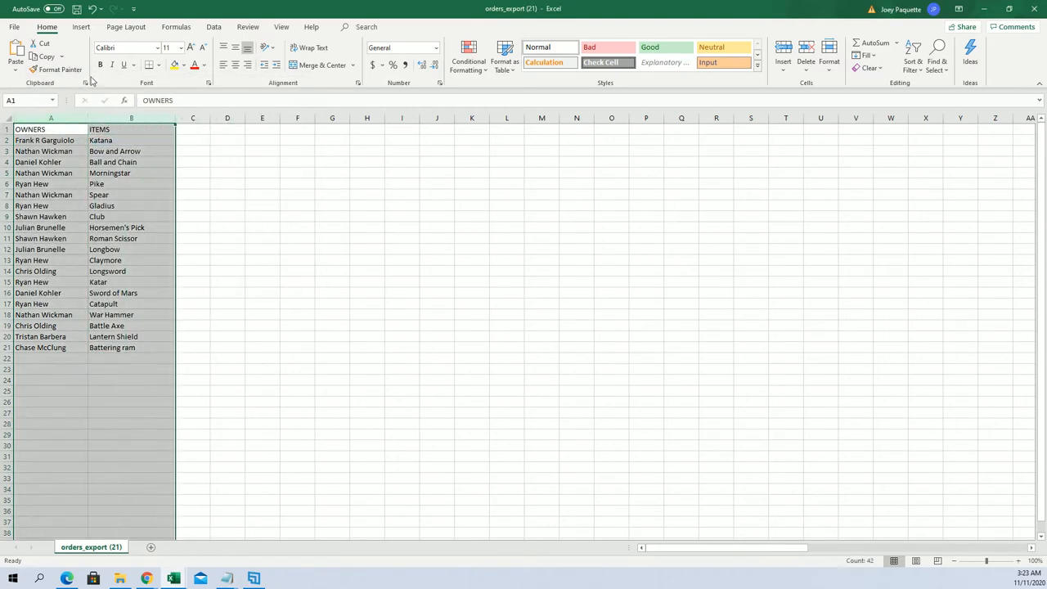